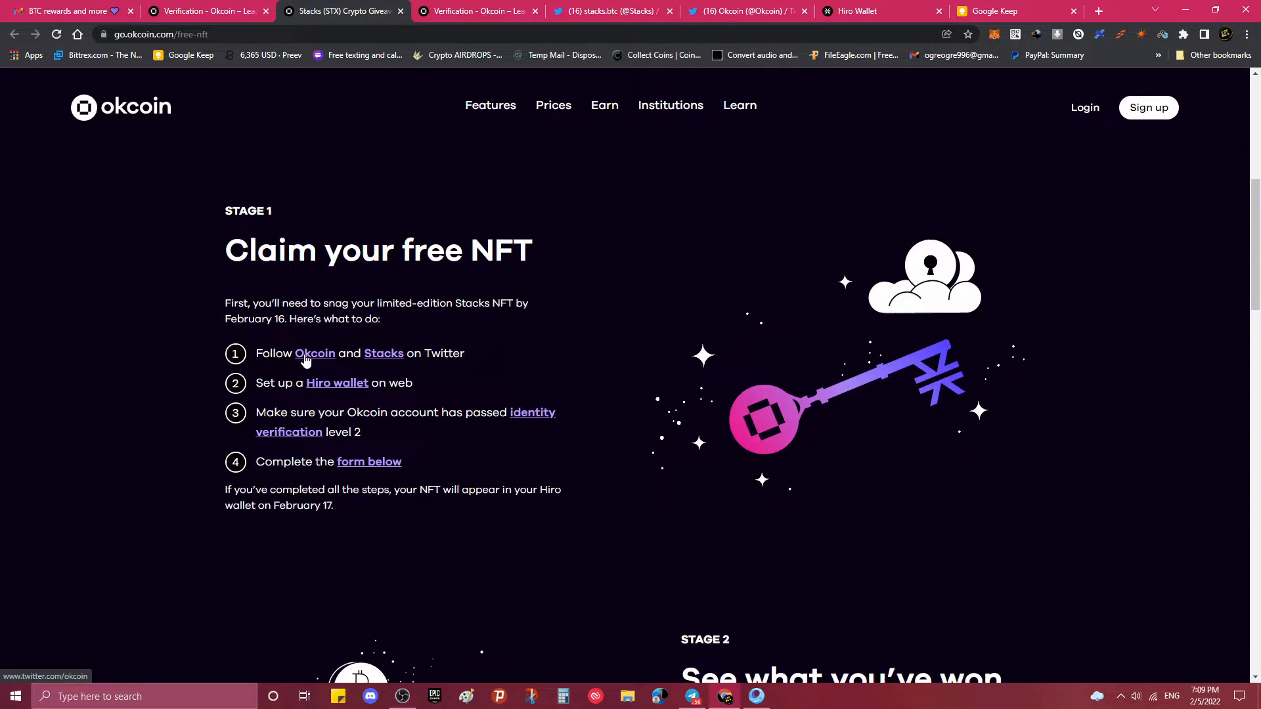
mouse_move(383, 360)
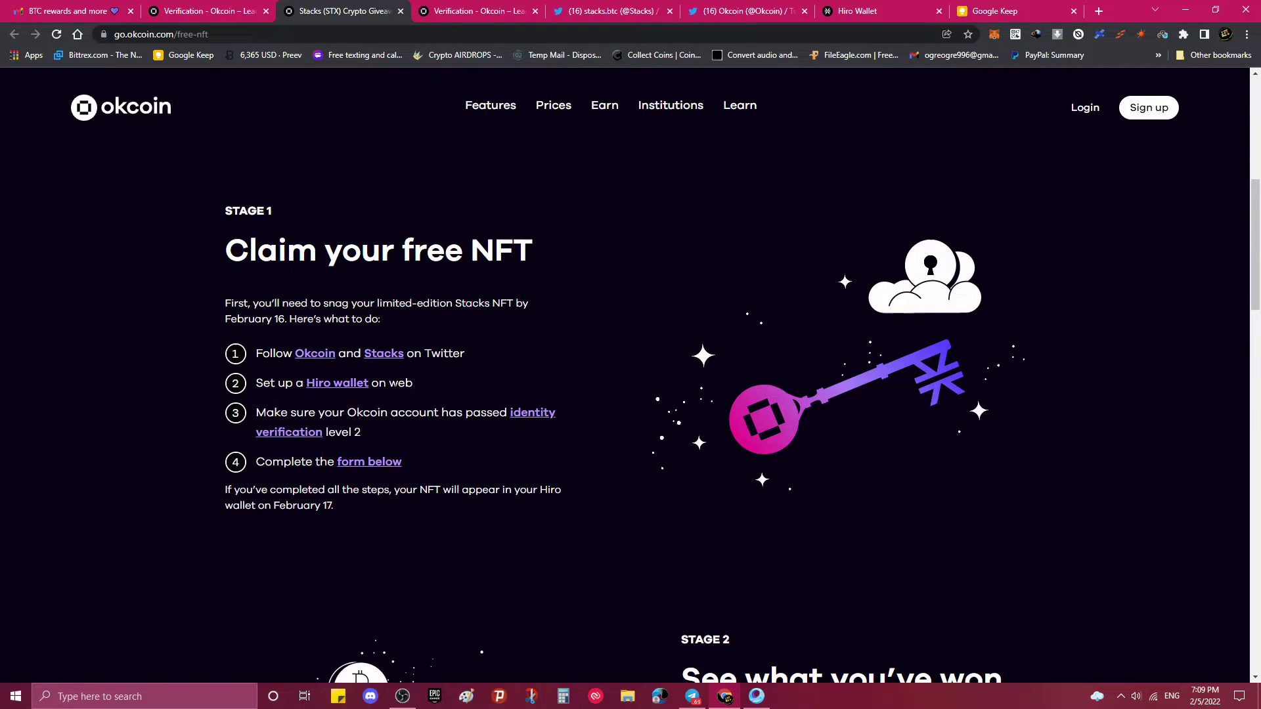
- Review the Okcoin verification overview (Level 1 verified, Level 2 reviewing) and return to the free NFT page
left_click(1183, 34)
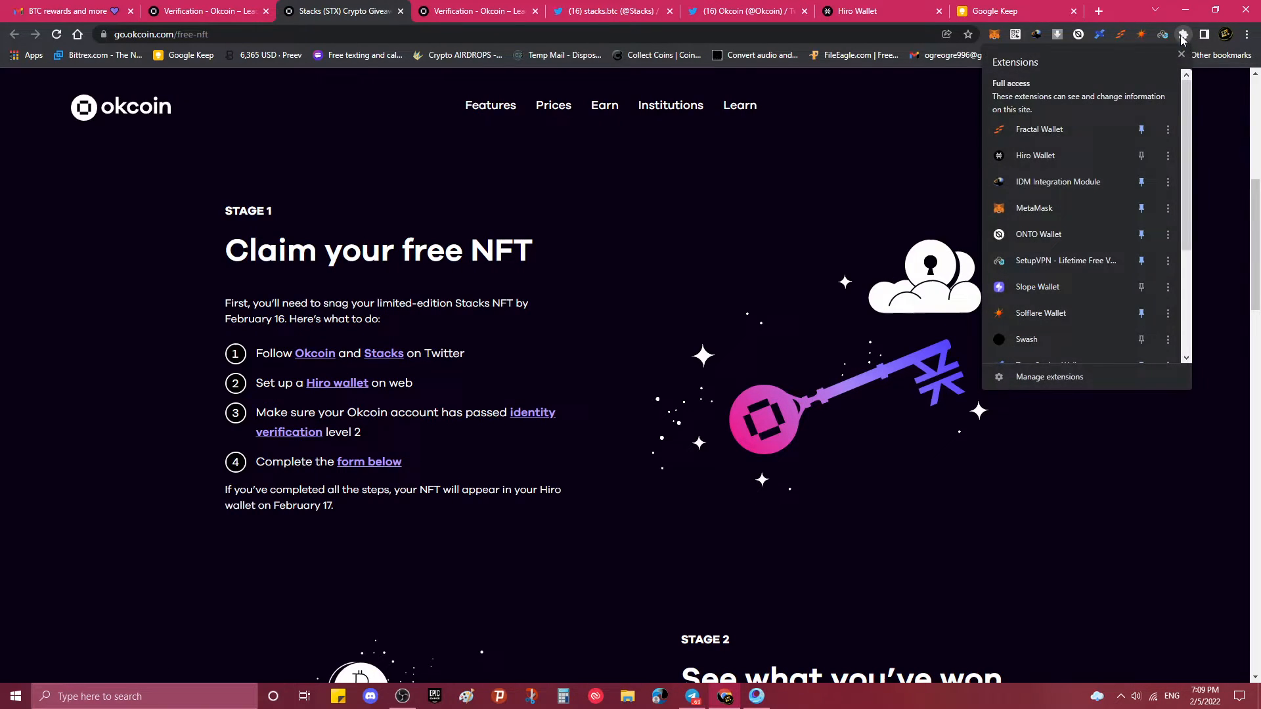
mouse_move(1160, 60)
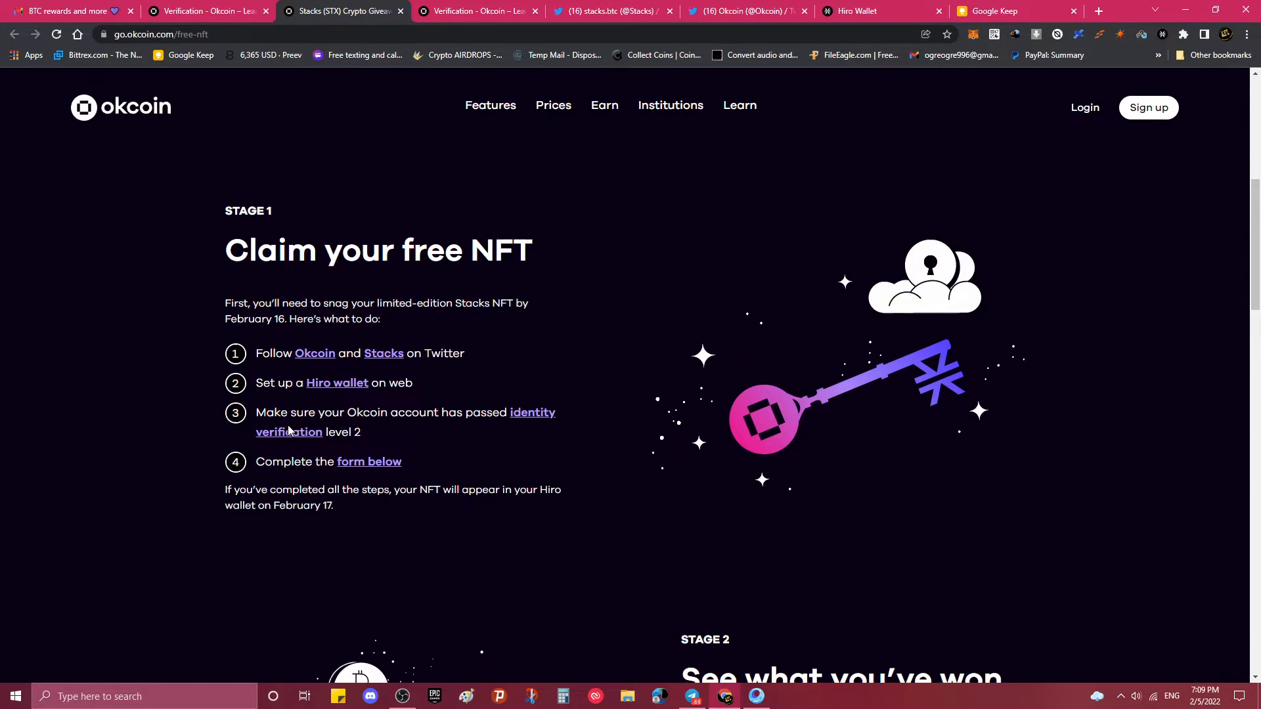
mouse_move(371, 428)
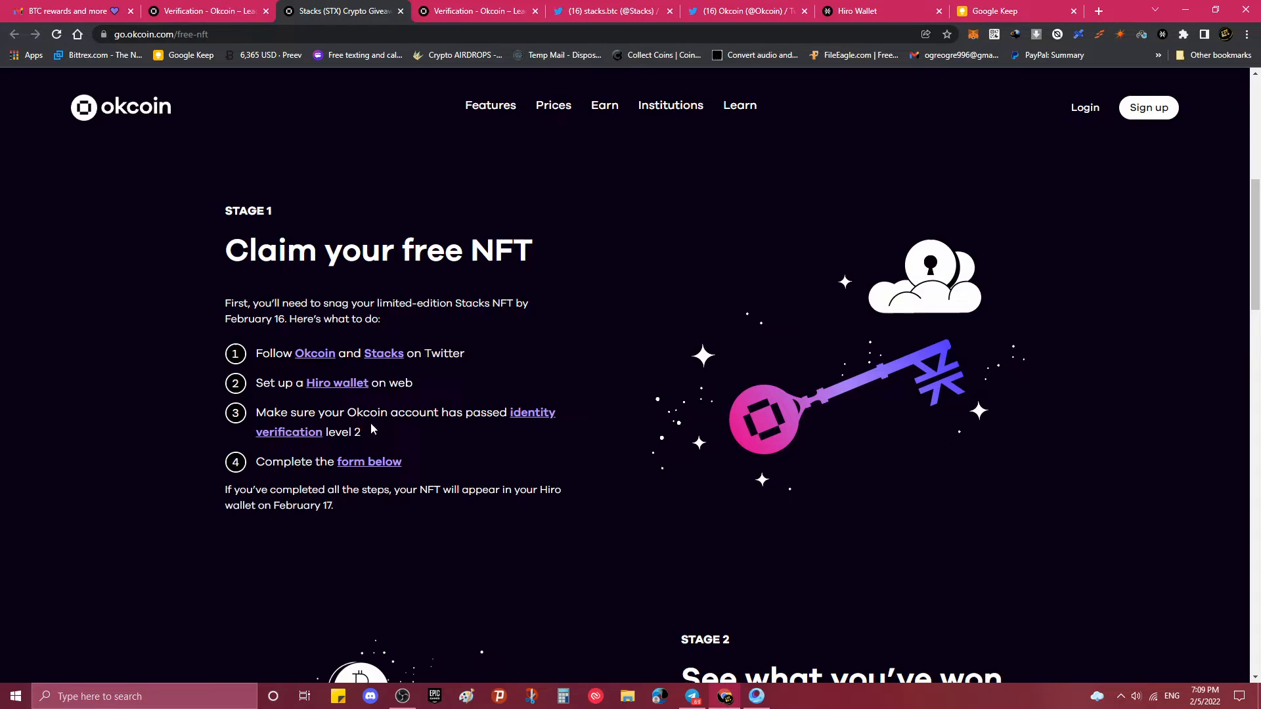
mouse_move(289, 432)
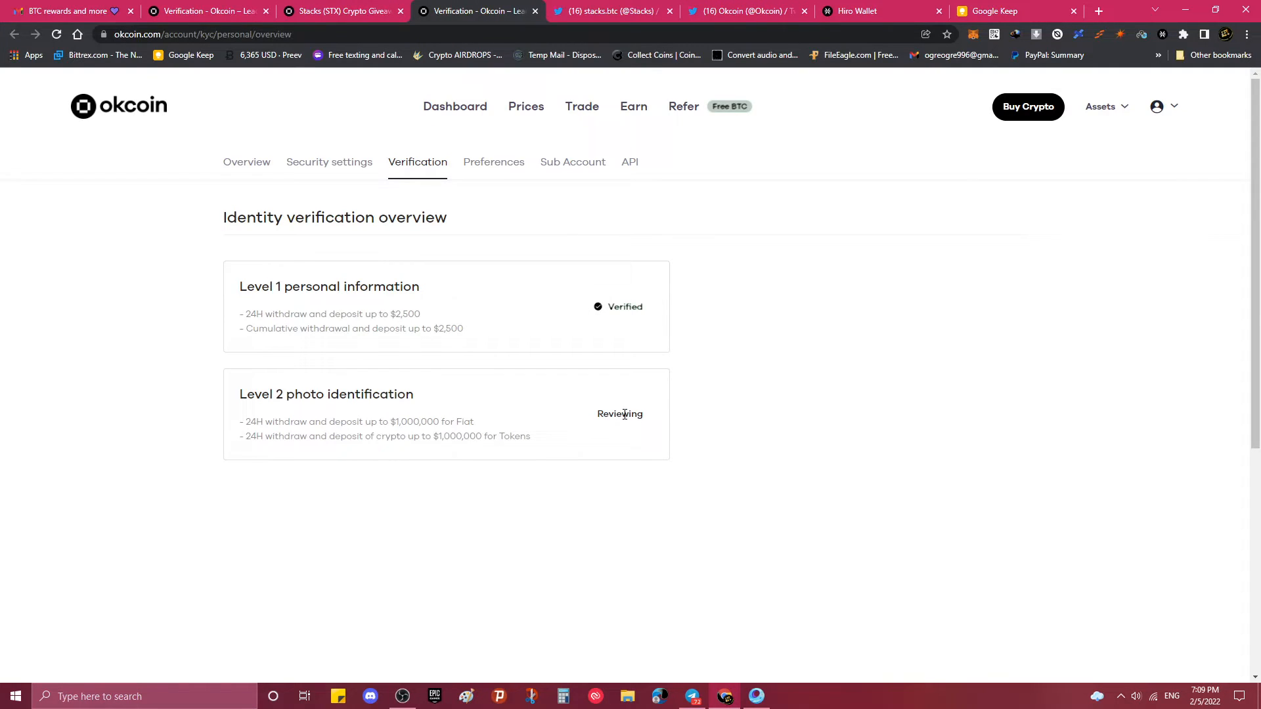
mouse_move(594, 420)
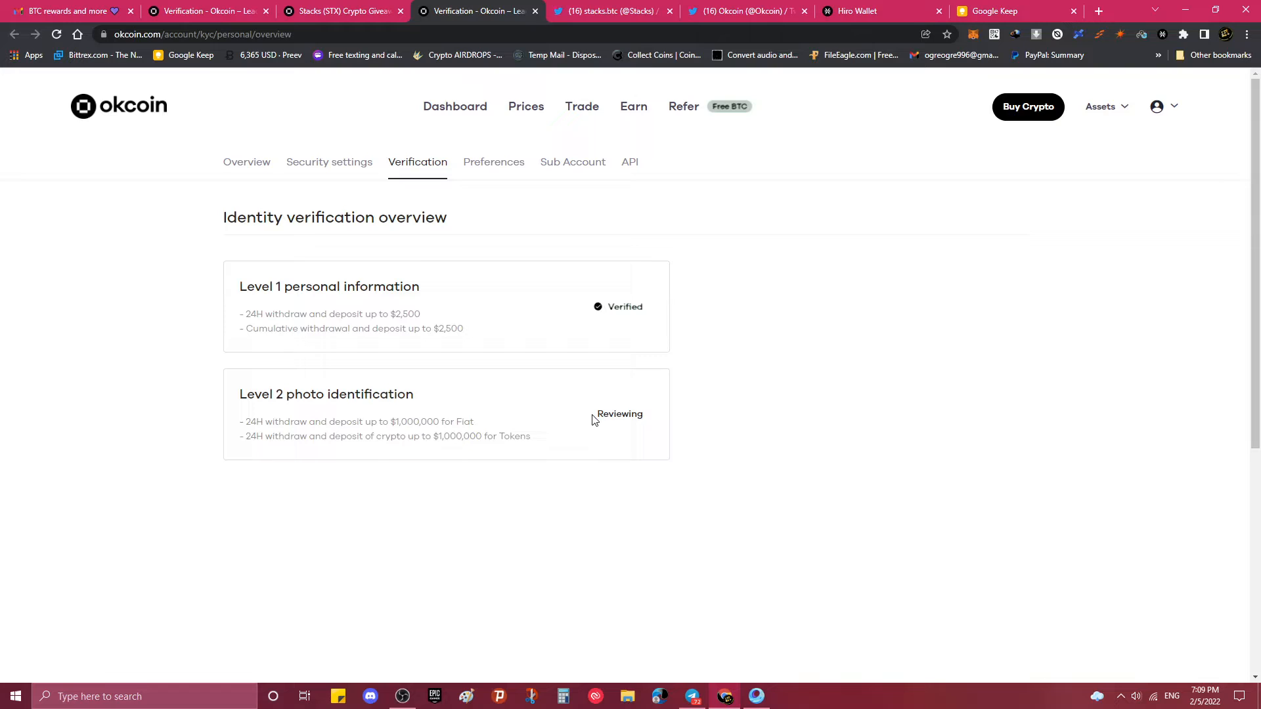
mouse_move(326, 22)
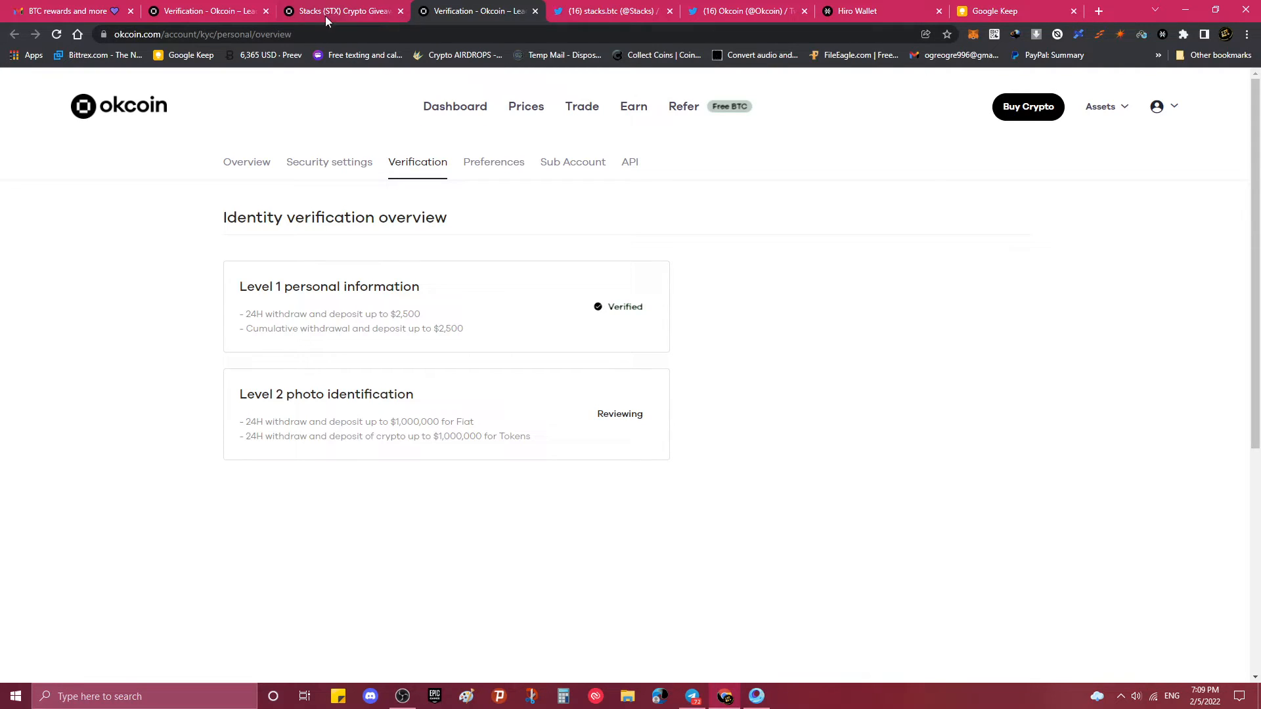
left_click(341, 11)
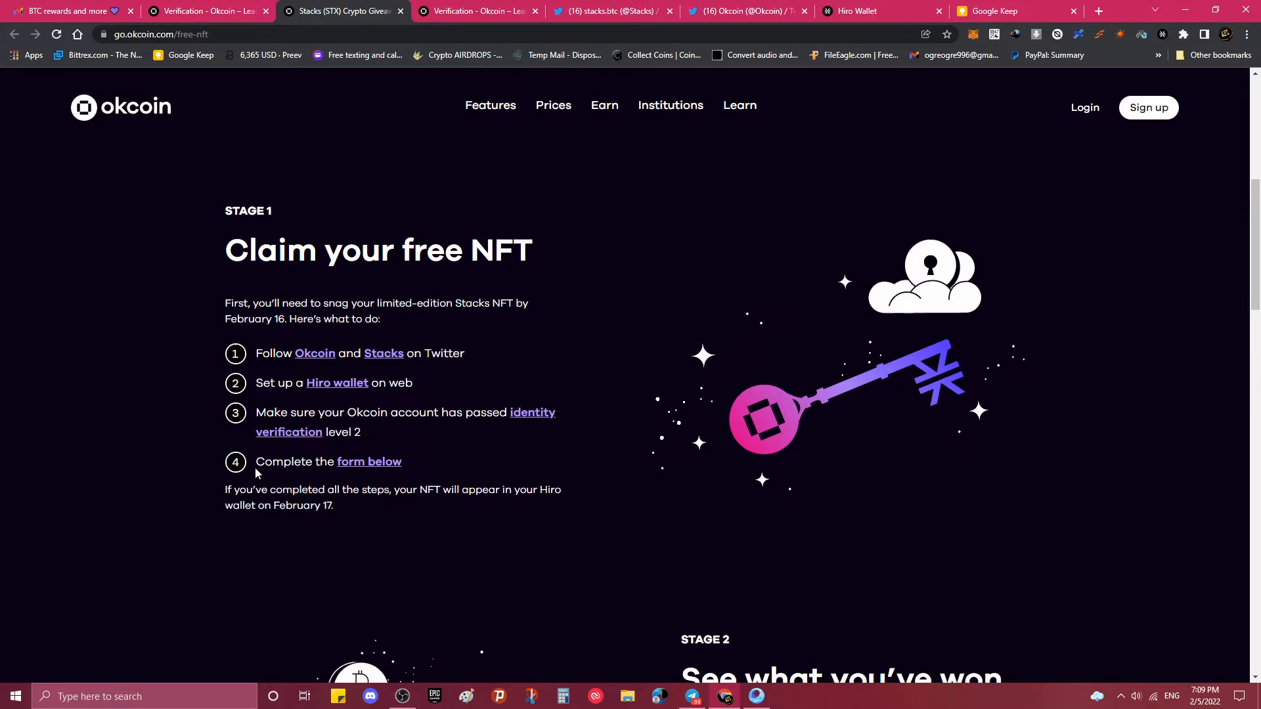
mouse_move(393, 480)
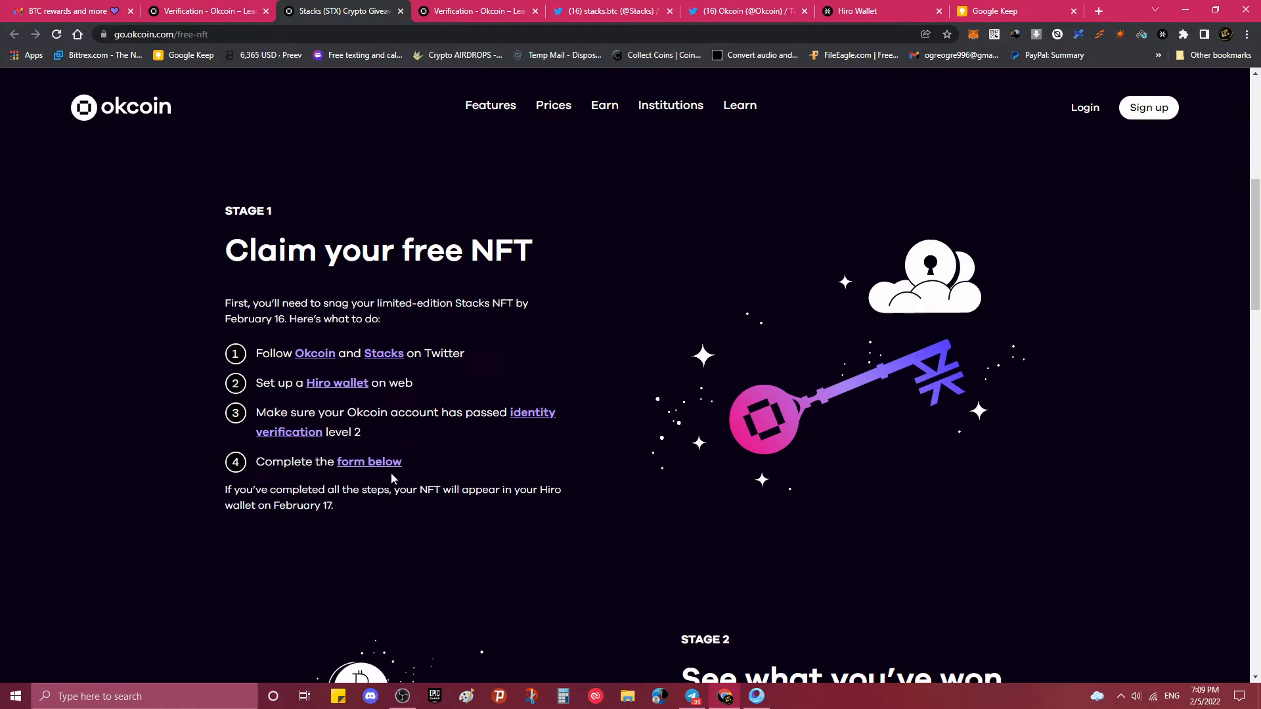
scroll("down", 3)
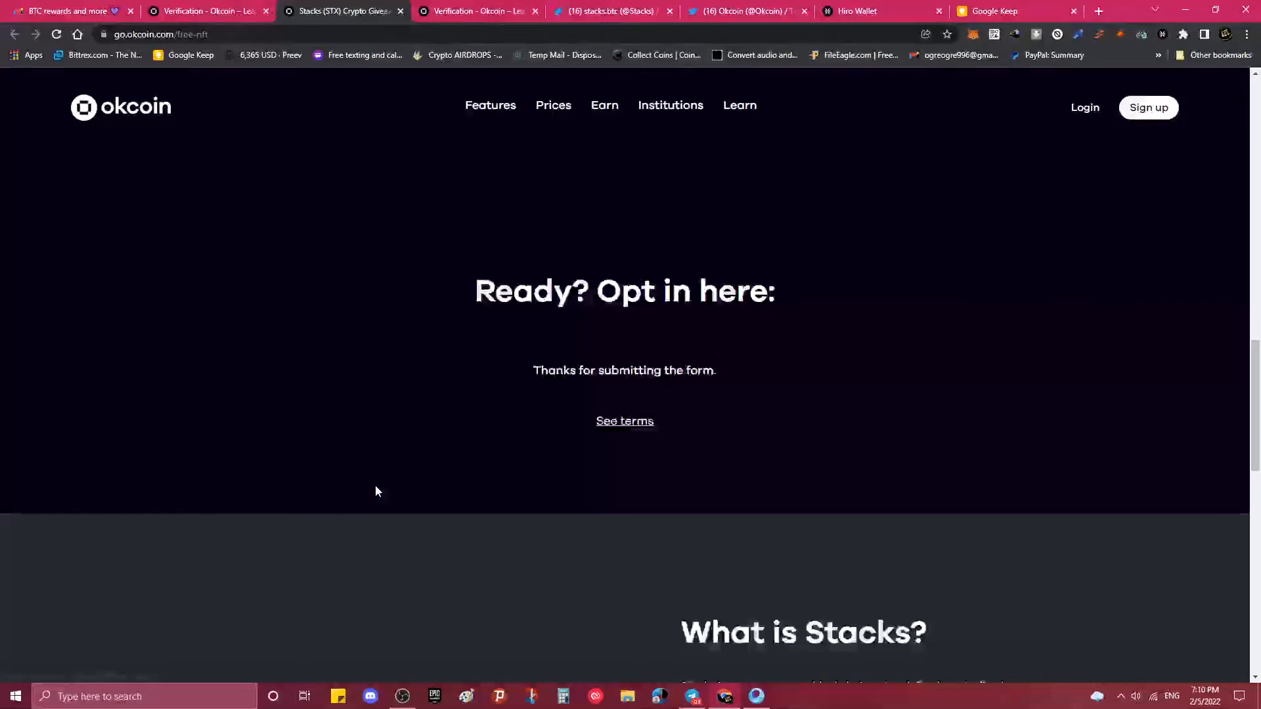
scroll("up", 3)
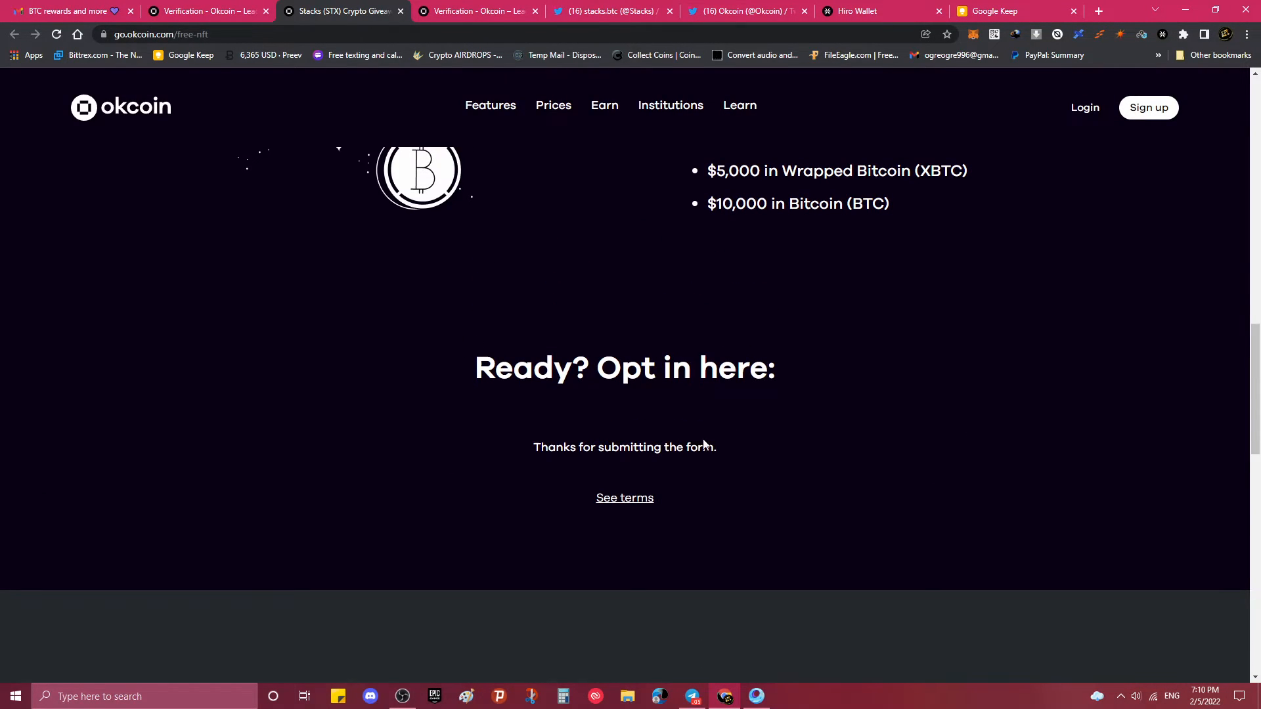
scroll("up", 3)
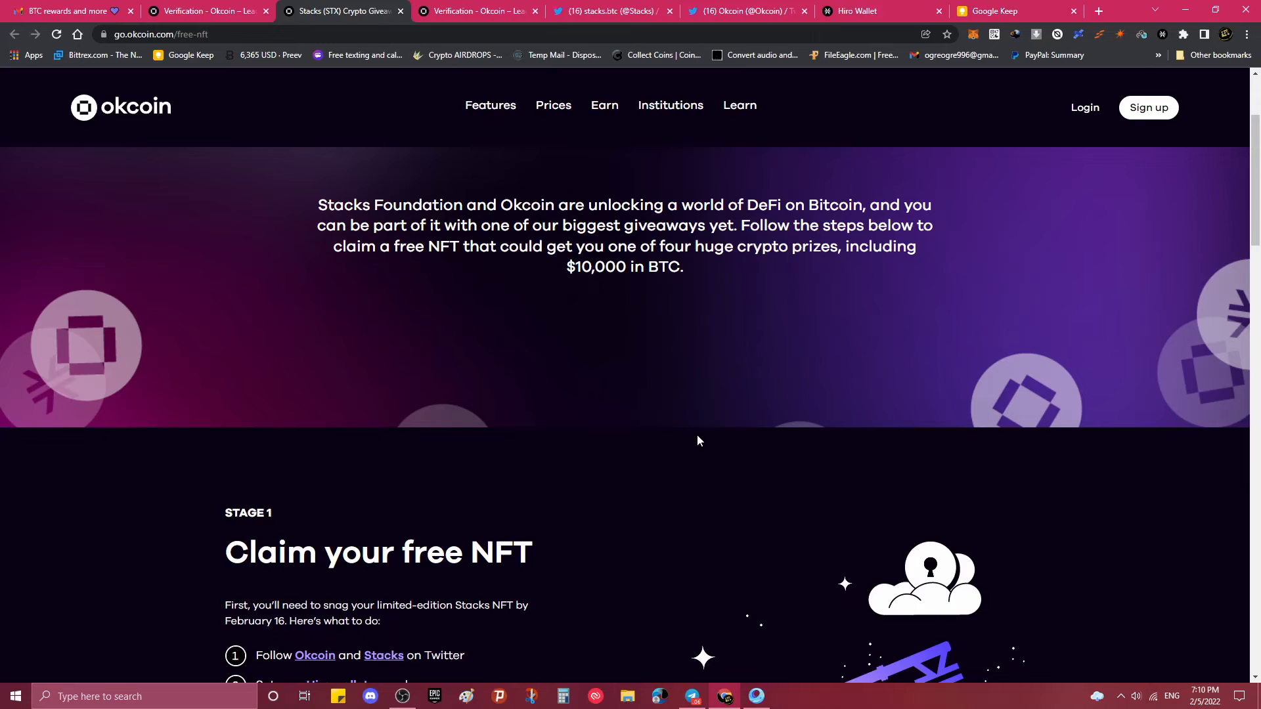
scroll("down", 3)
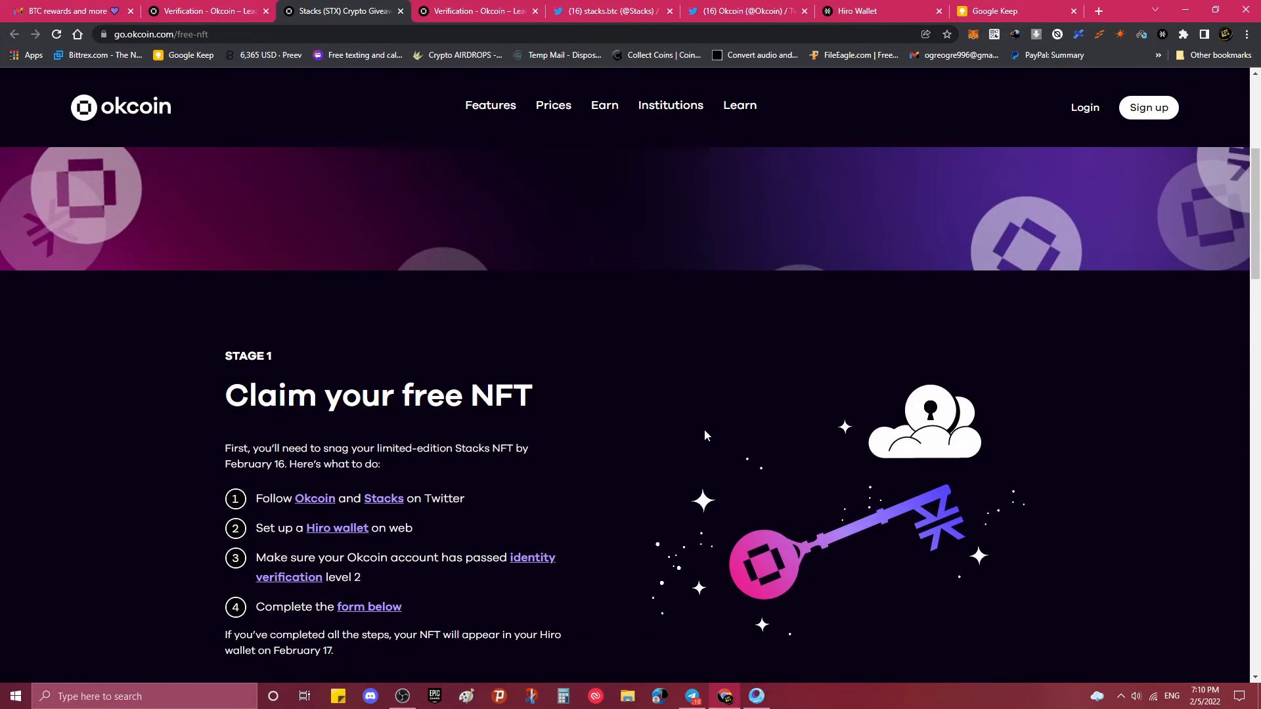
scroll("down", 3)
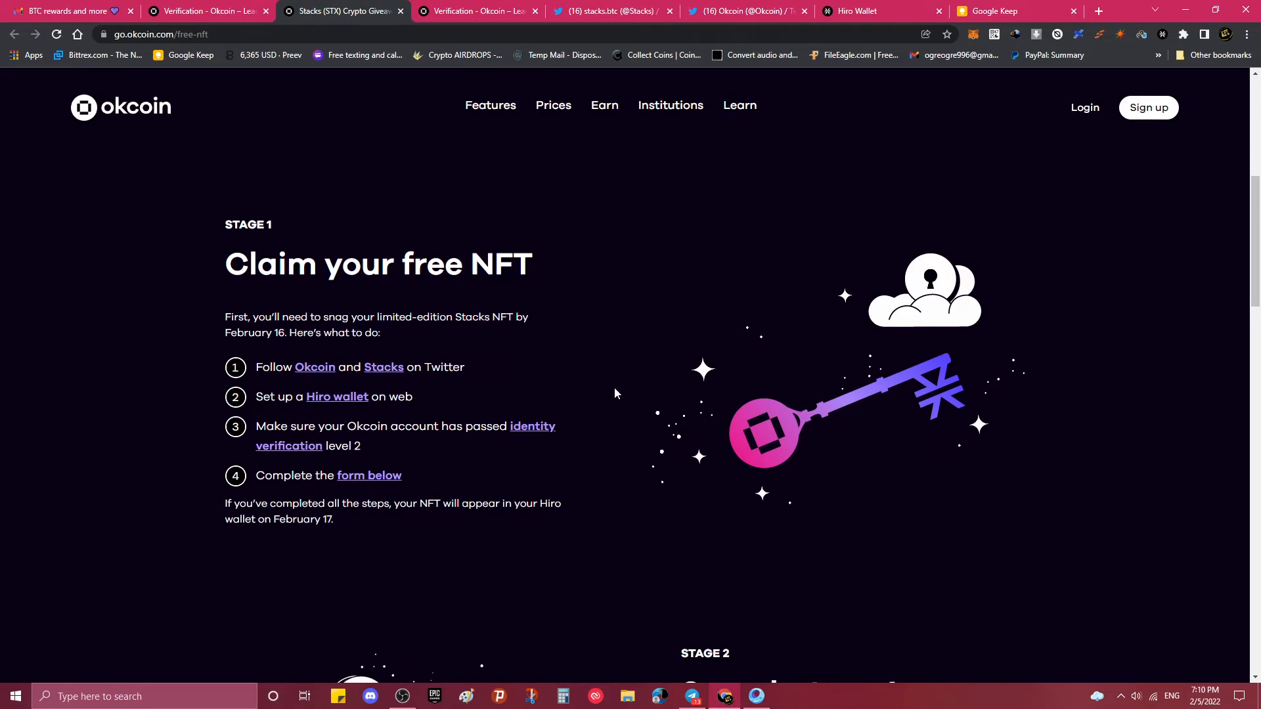
mouse_move(342, 199)
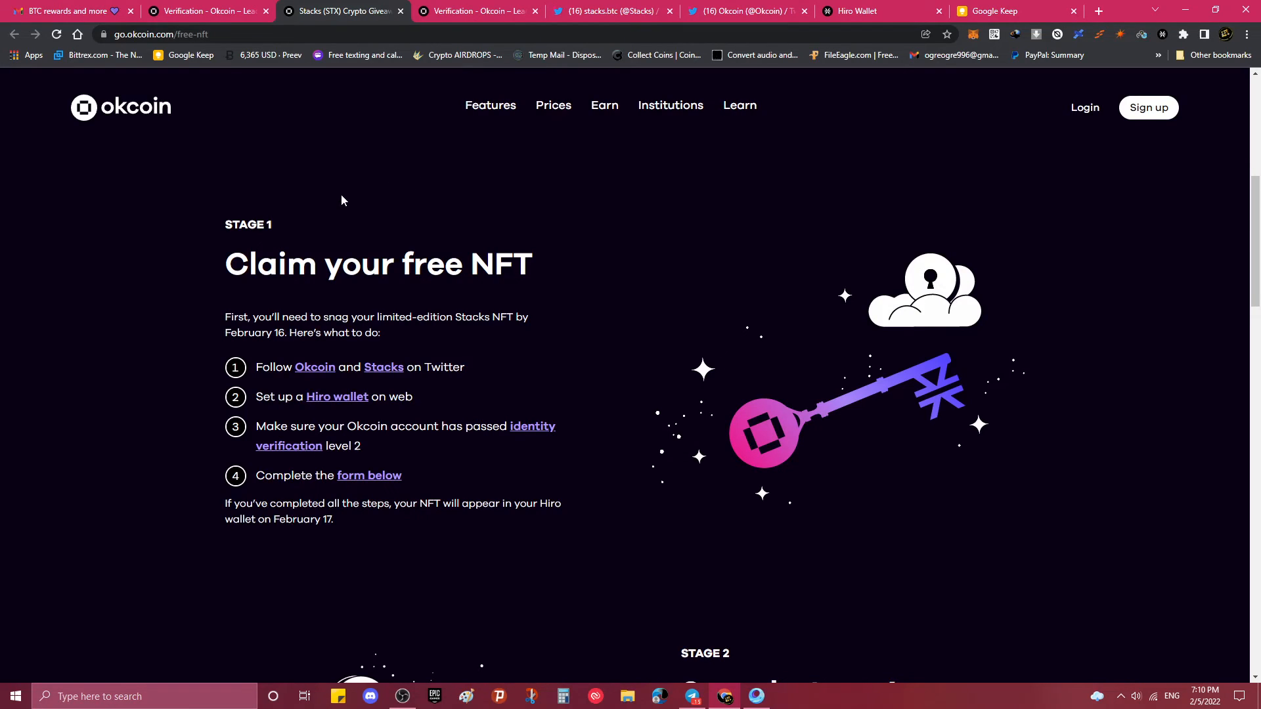
mouse_move(259, 55)
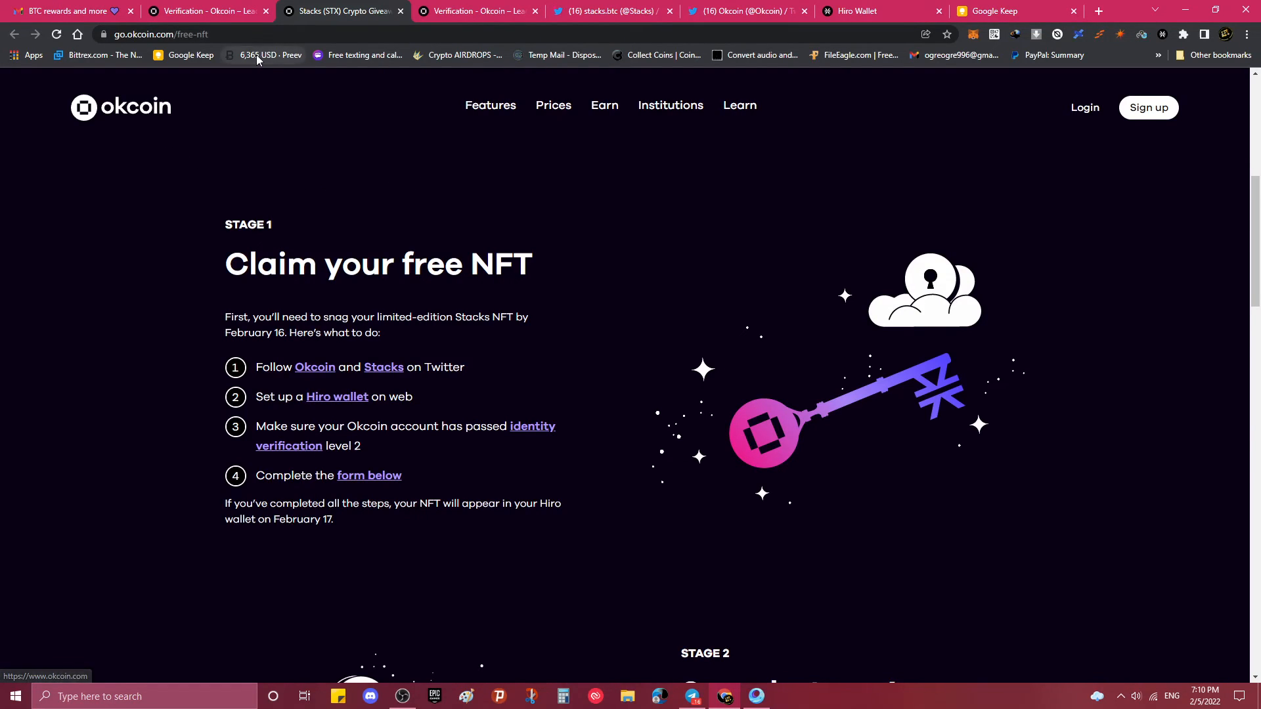
mouse_move(465, 215)
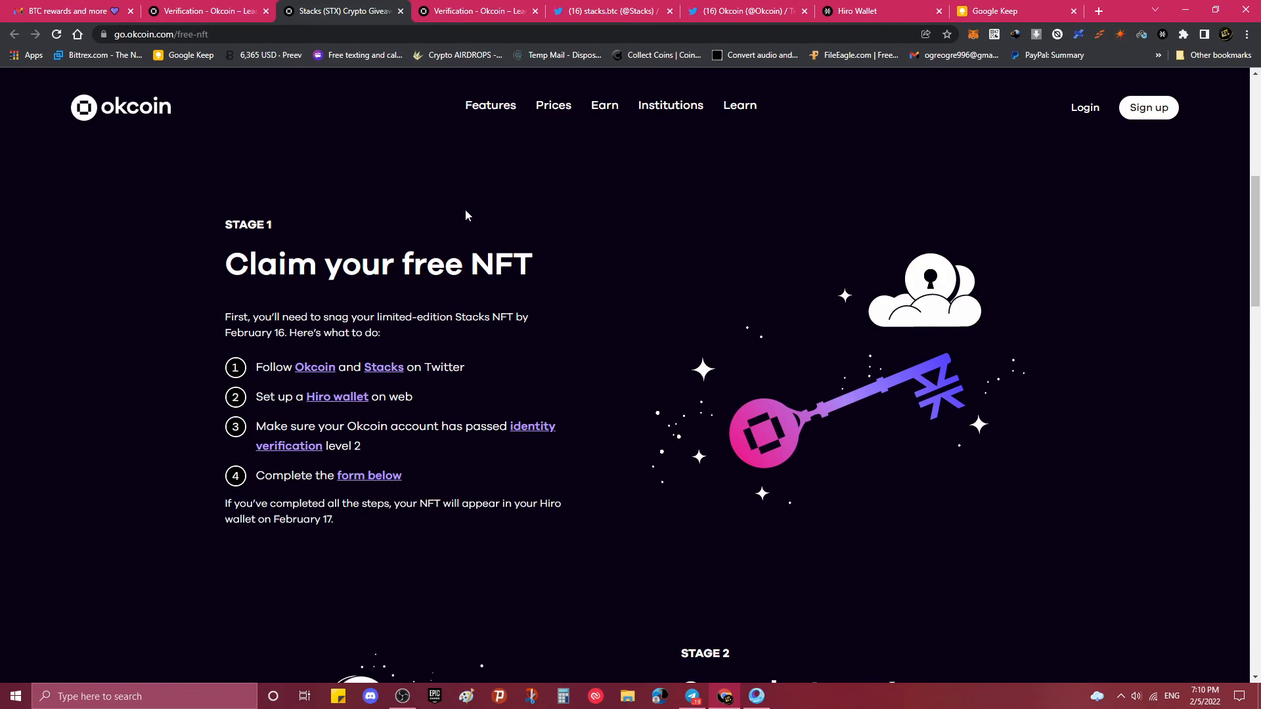